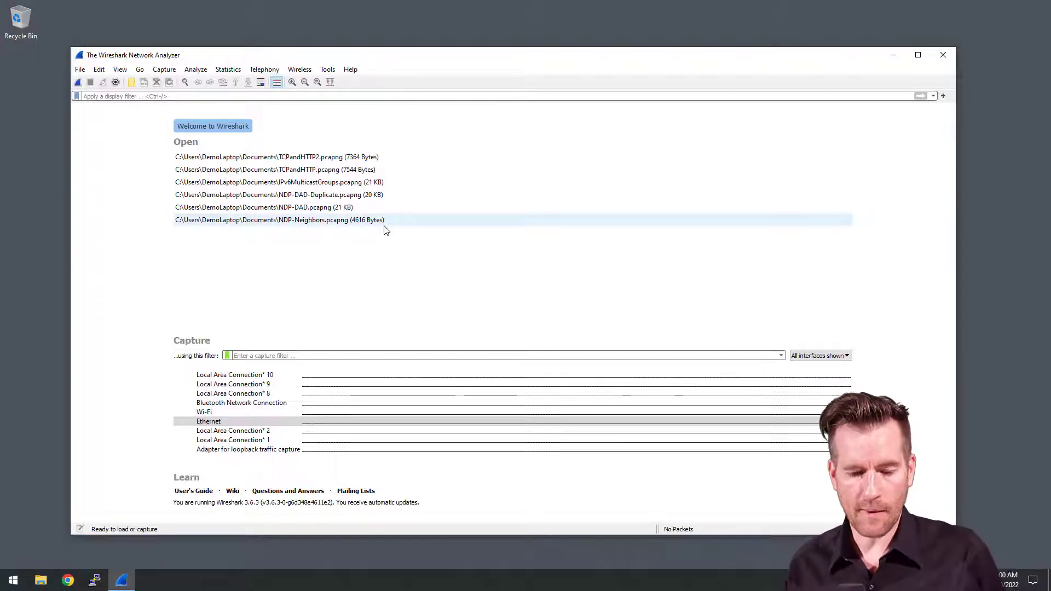
# Step: Start capturing live traffic on the Ethernet interface from the welcome screen
pyautogui.doubleClick(209, 421)
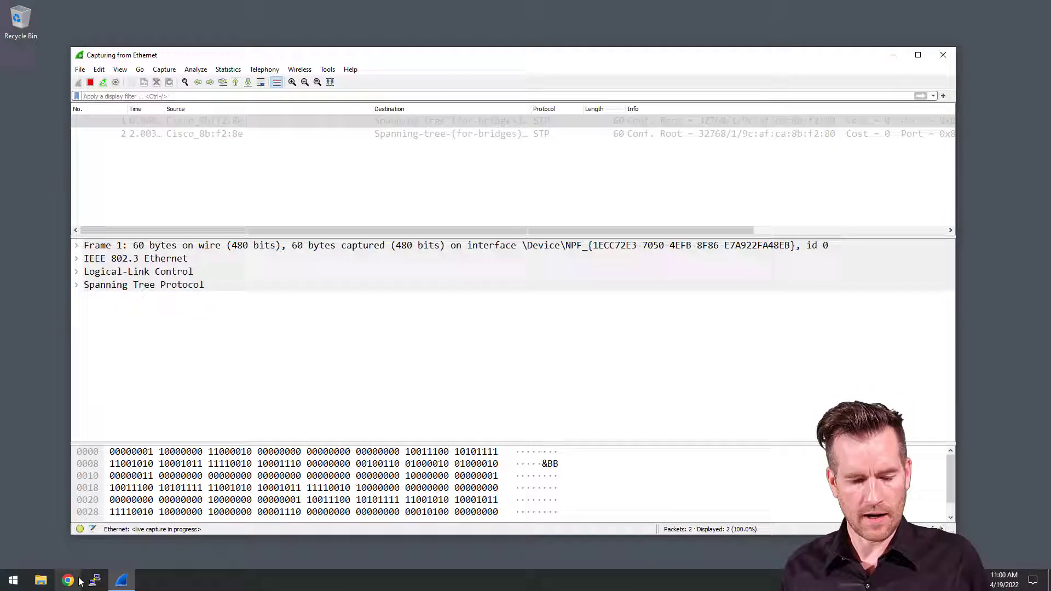
pyautogui.click(67, 581)
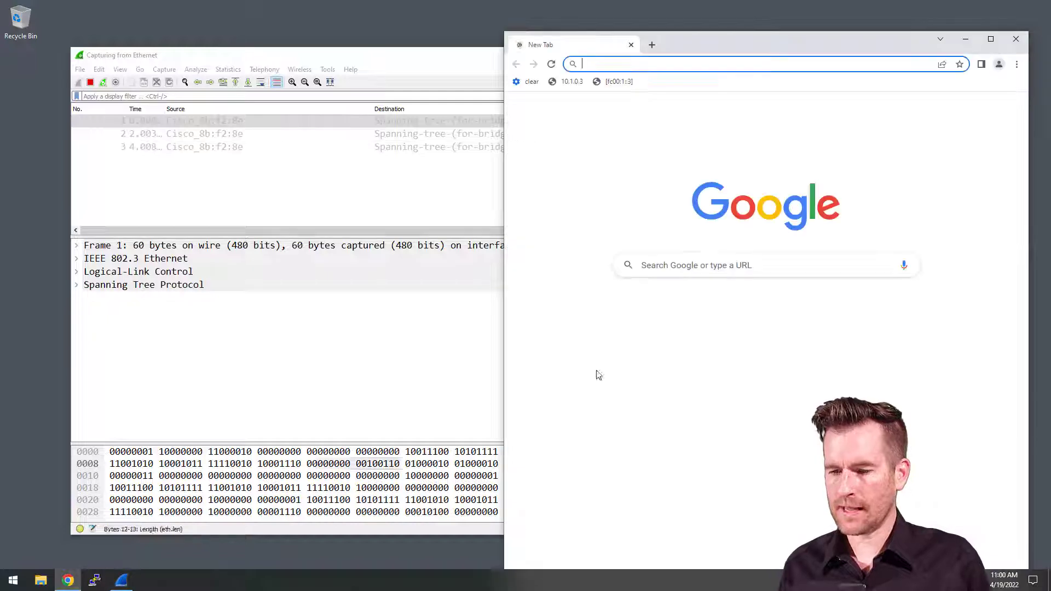
pyautogui.click(571, 81)
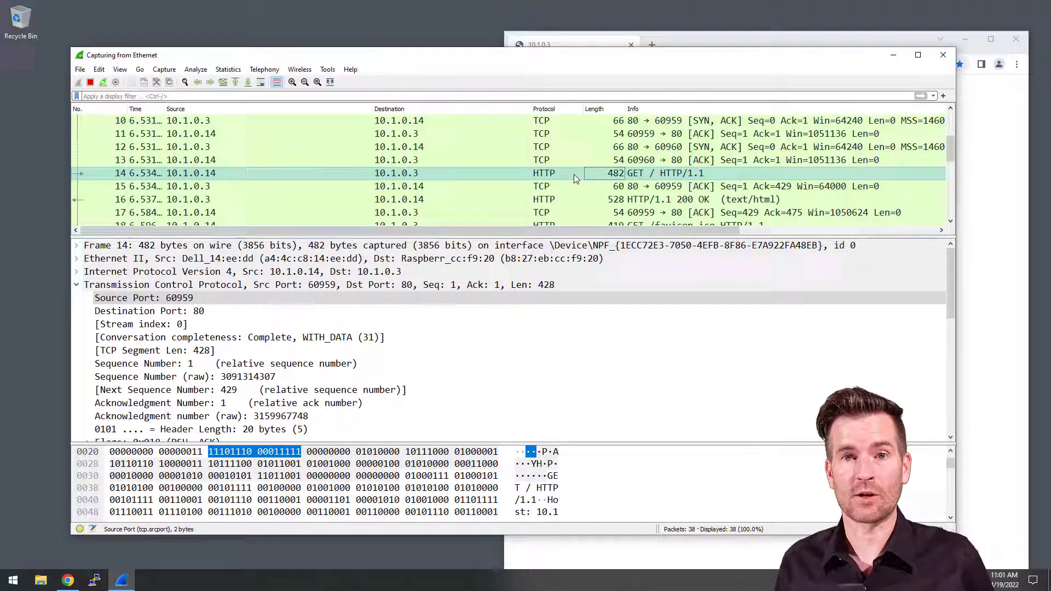
# Step: Select the HTTP GET request to 10.1.0.3 to view source port 60959
pyautogui.click(144, 298)
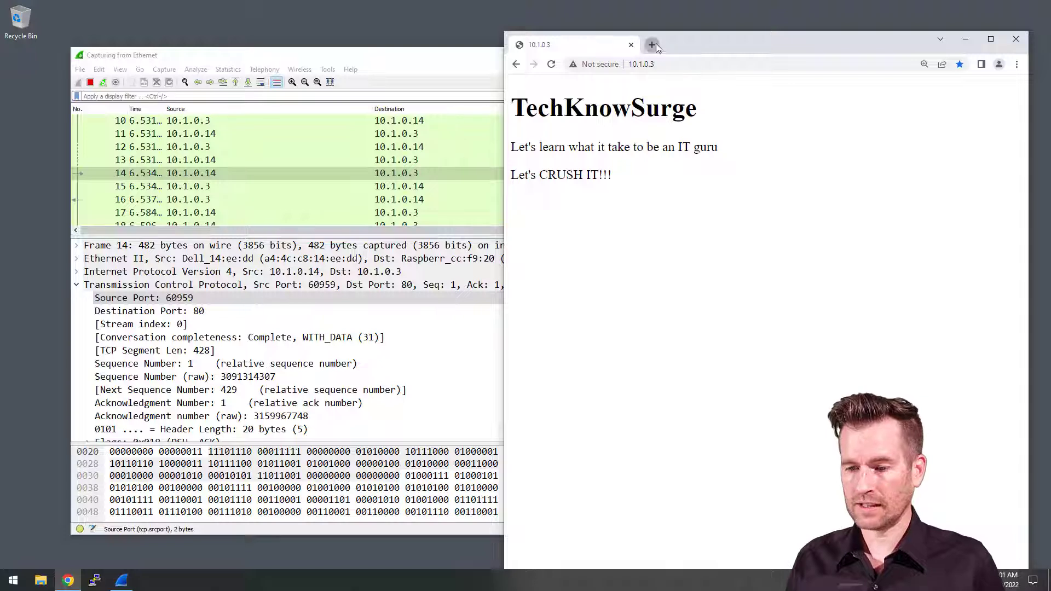
pyautogui.click(651, 45)
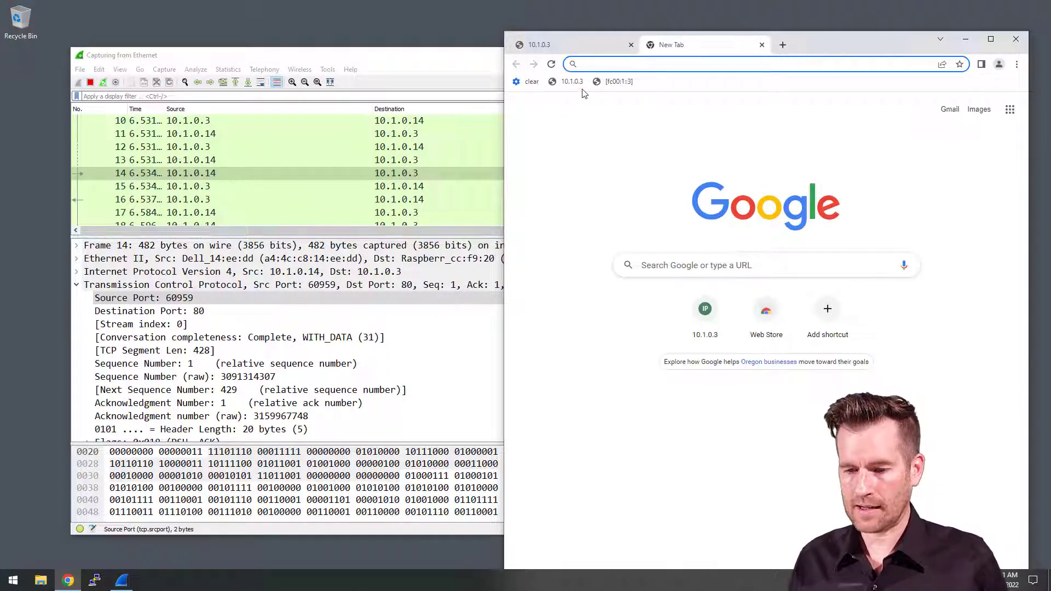
pyautogui.write('http://10.1.0.3/')
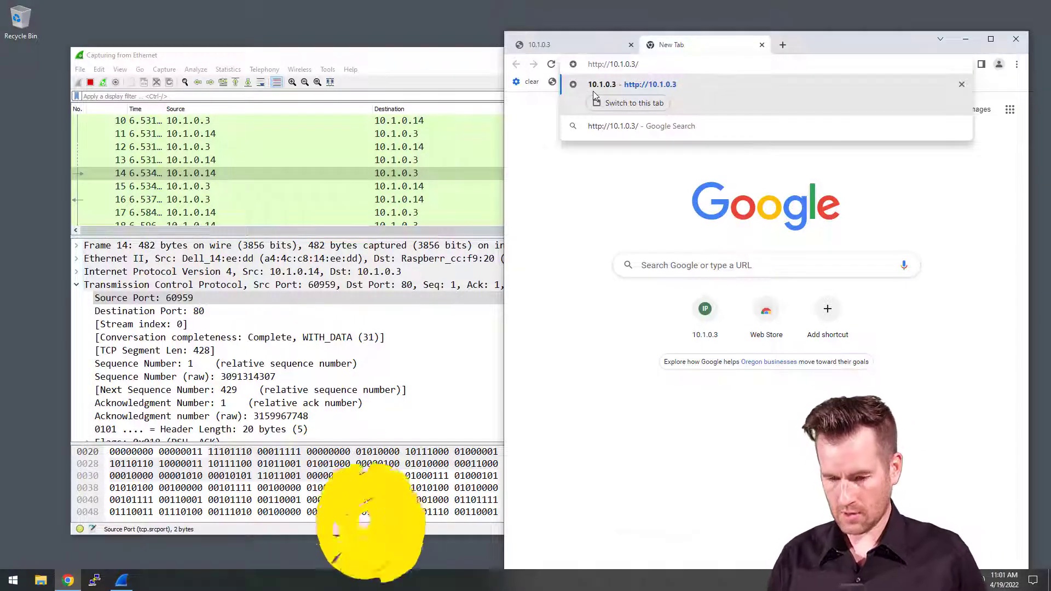
pyautogui.write('index')
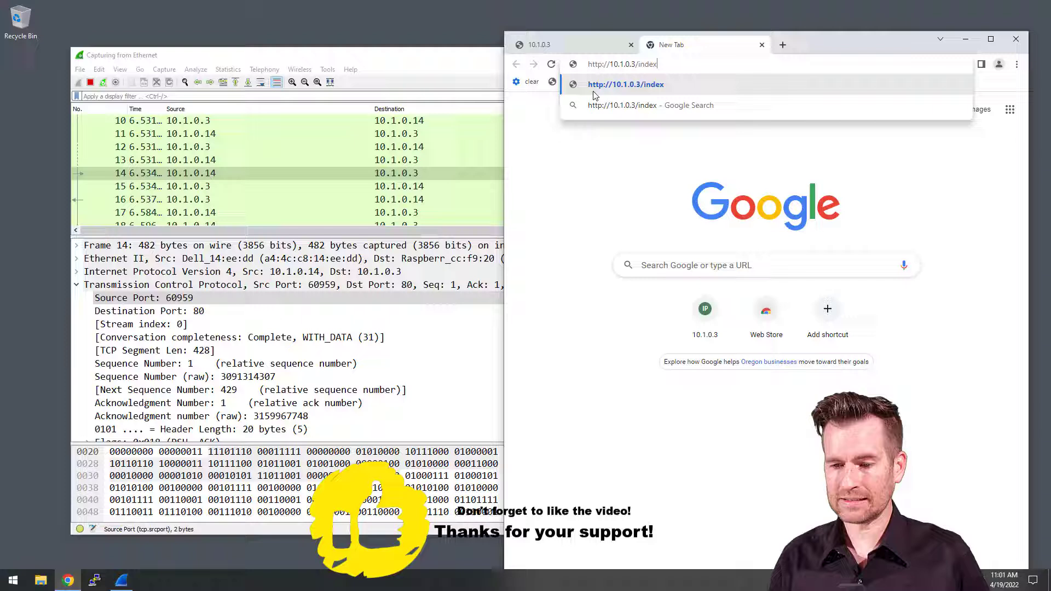
pyautogui.write('2.html')
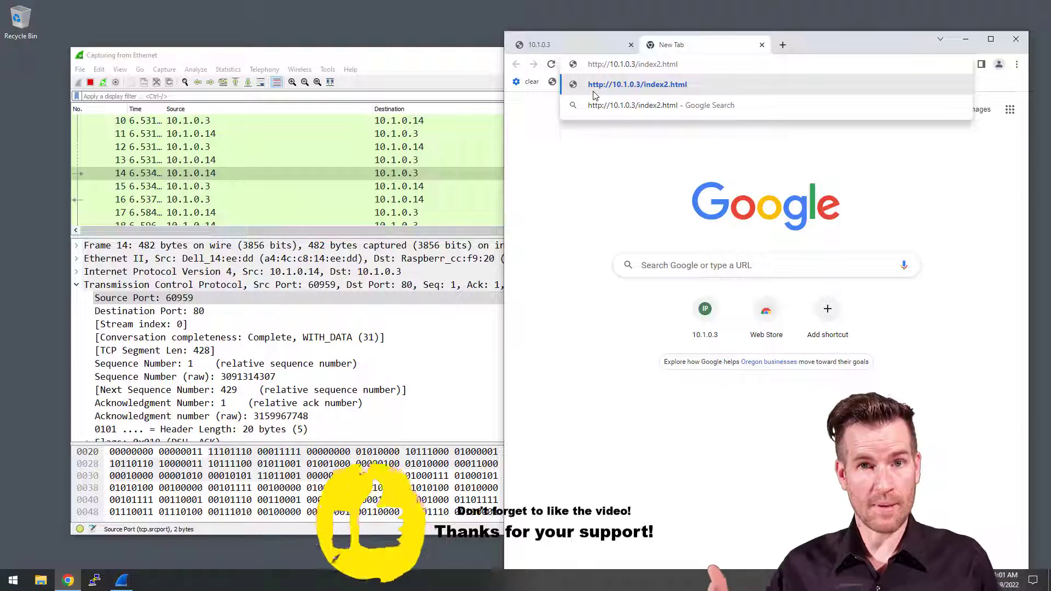
pyautogui.click(637, 83)
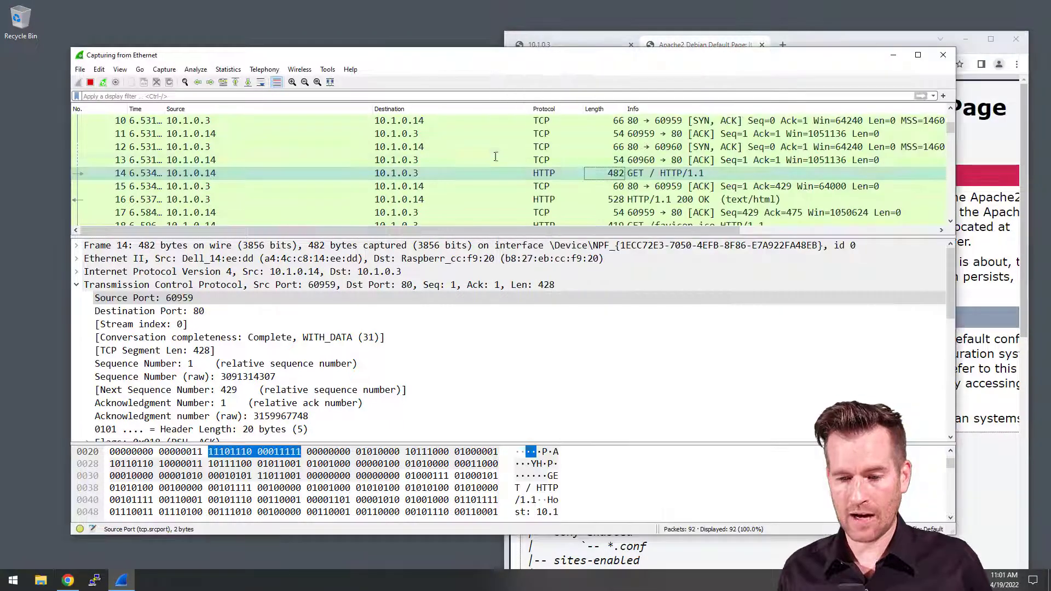
# Step: Select the GET /index2.html packet, frame 76, showing TCP source port 60960
pyautogui.click(144, 298)
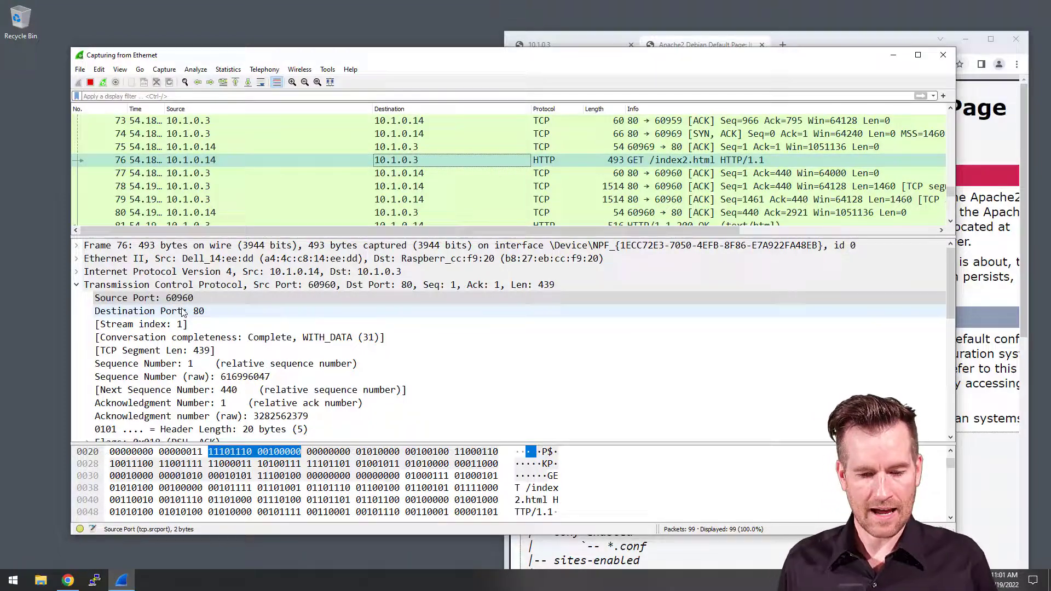
pyautogui.click(144, 298)
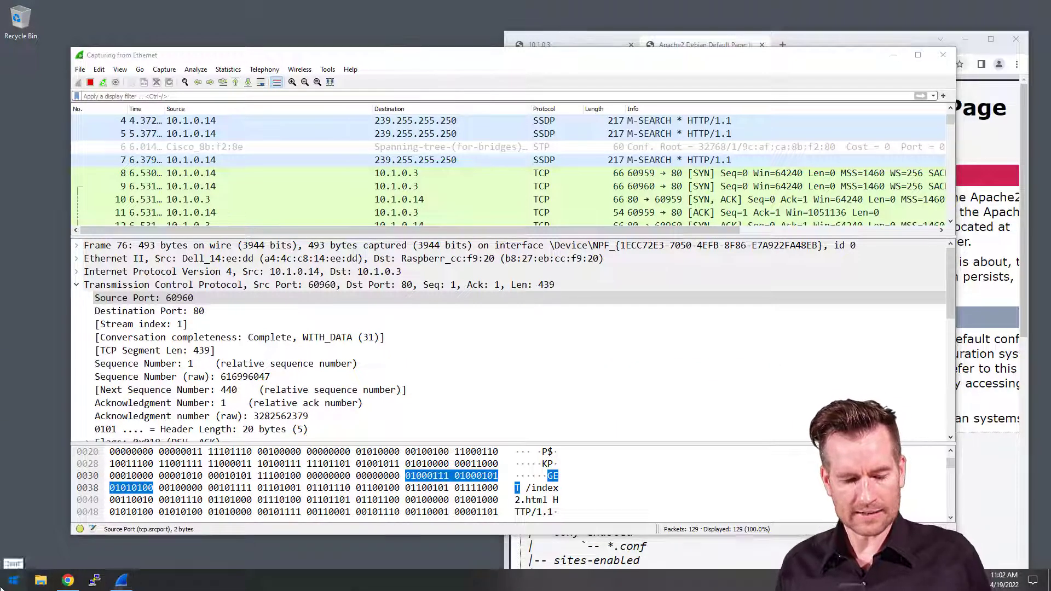
# Step: Search 'edge' in the Start menu to launch Microsoft Edge
pyautogui.click(11, 579)
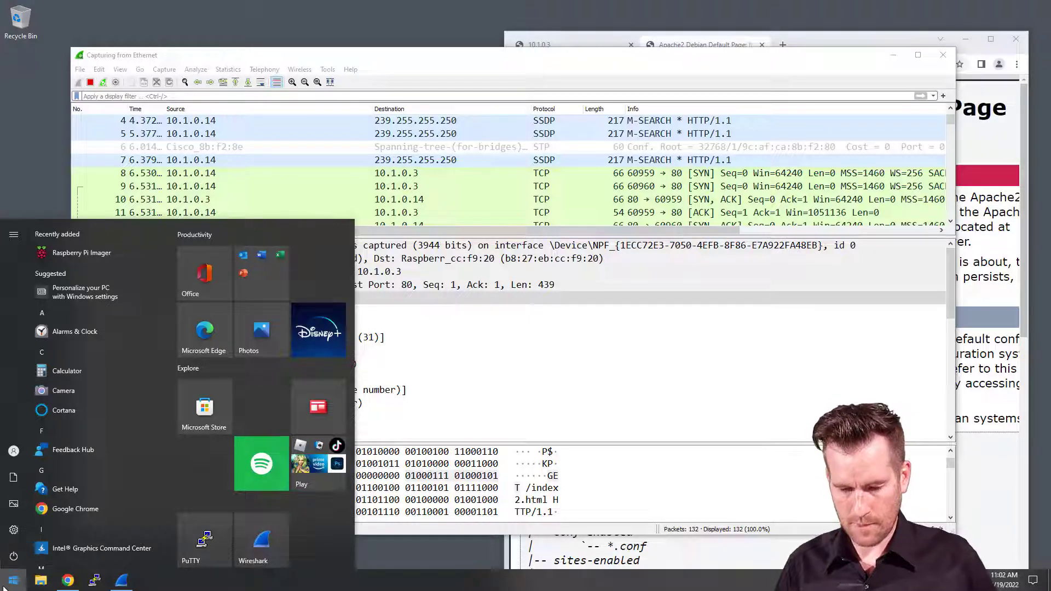
pyautogui.write('edge')
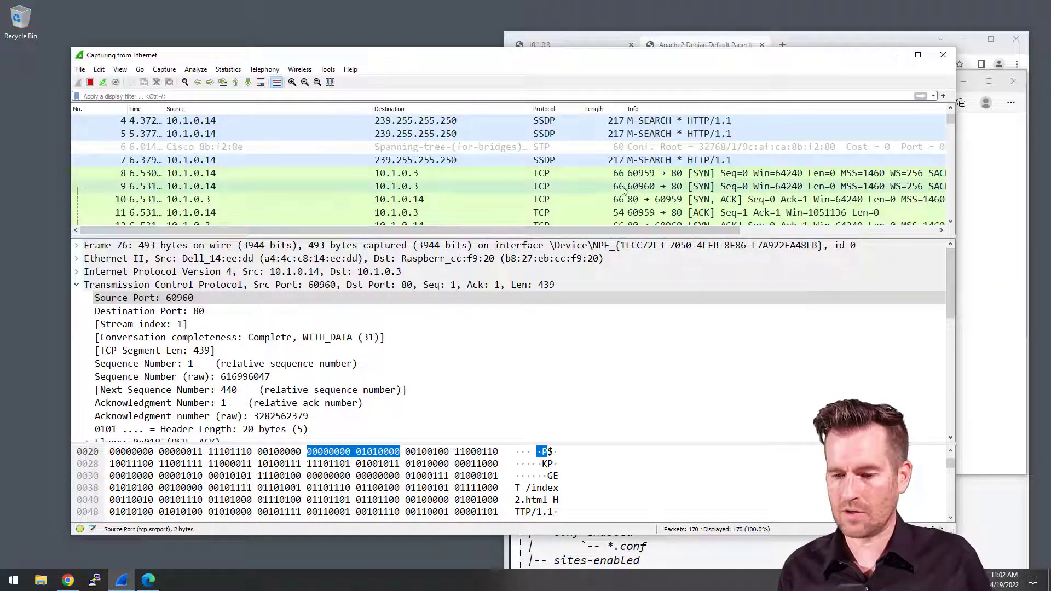
# Step: Select frame 164, GET /favicon.ico, and highlight its TCP source port 61011
pyautogui.scroll(-3)
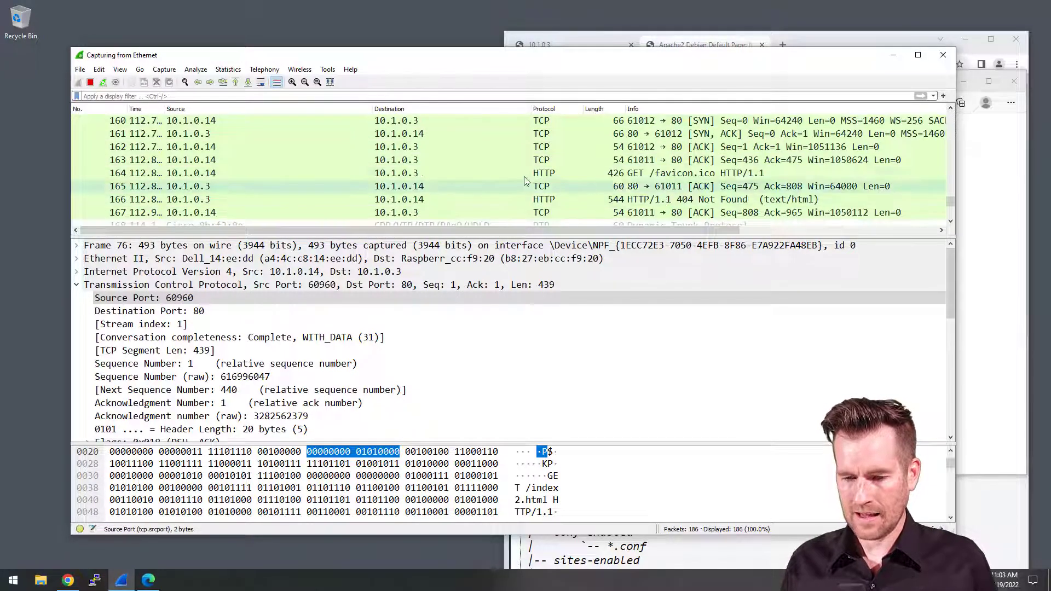
pyautogui.click(543, 173)
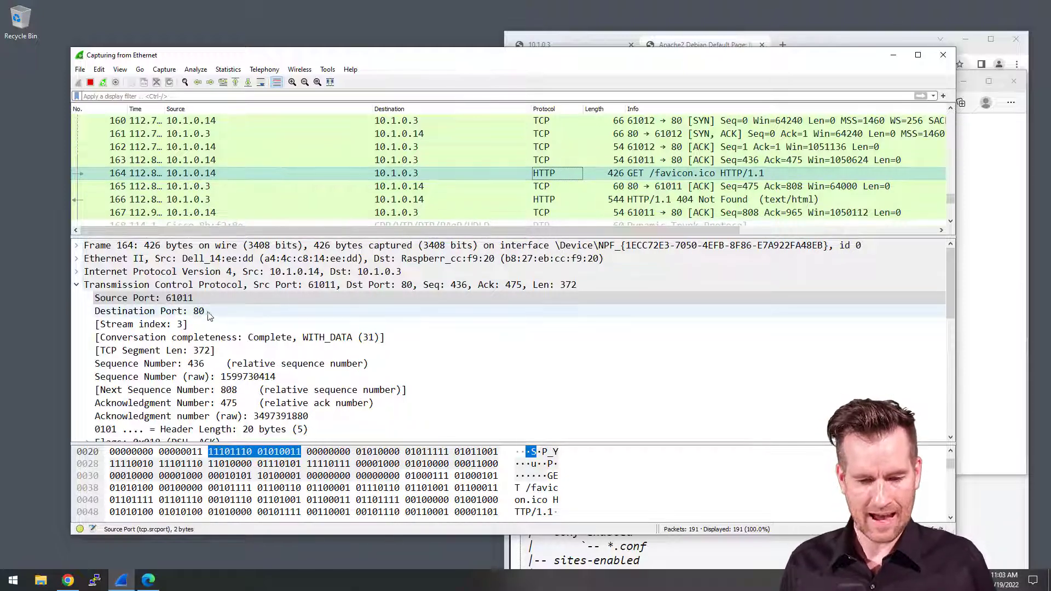
pyautogui.click(143, 298)
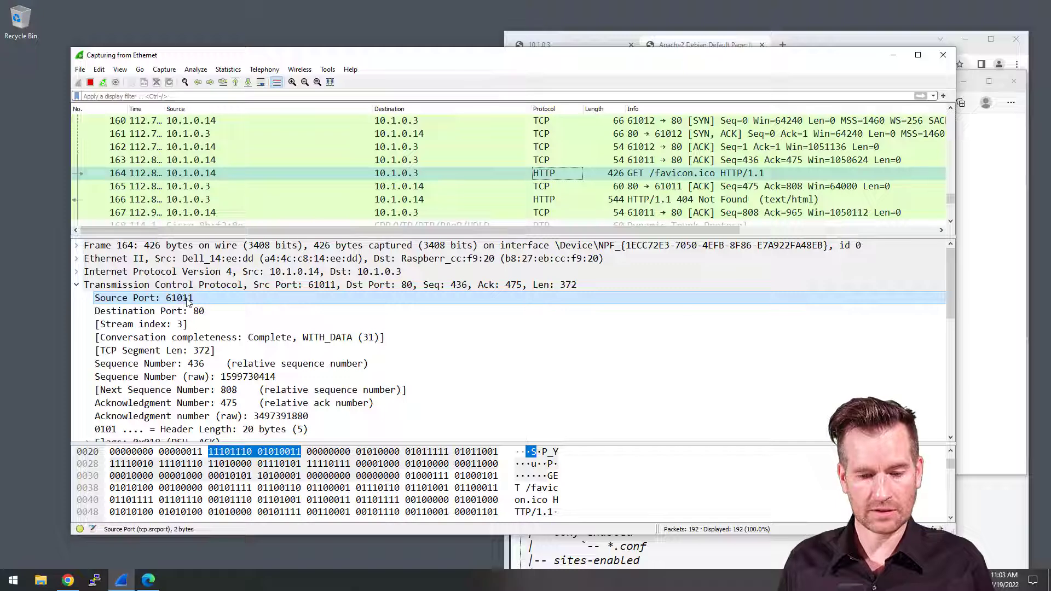